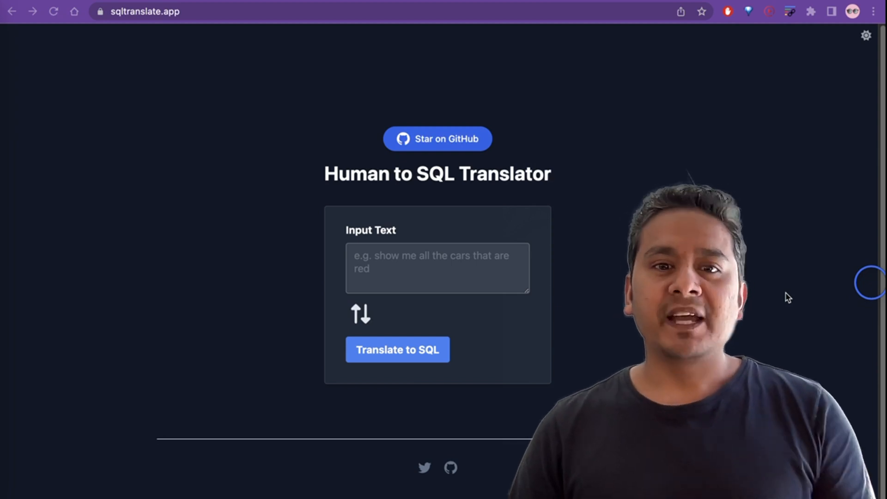
mouse_move(312, 128)
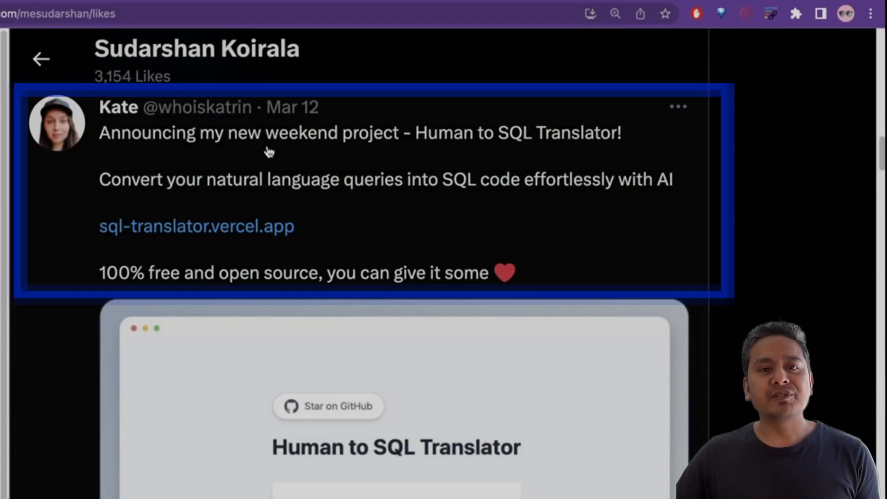
mouse_move(447, 154)
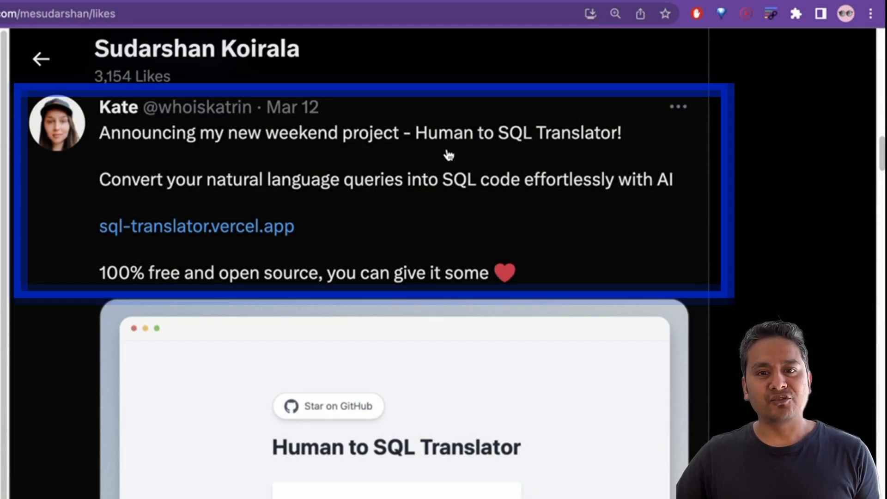
mouse_move(608, 158)
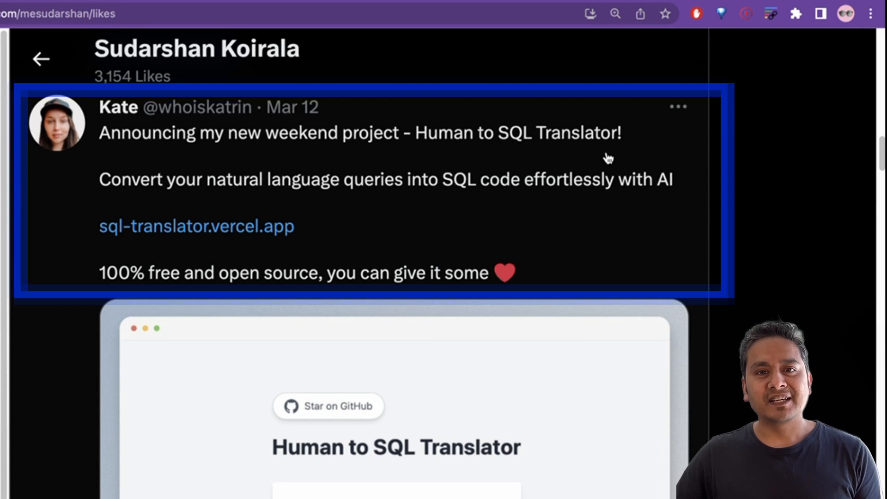
mouse_move(239, 195)
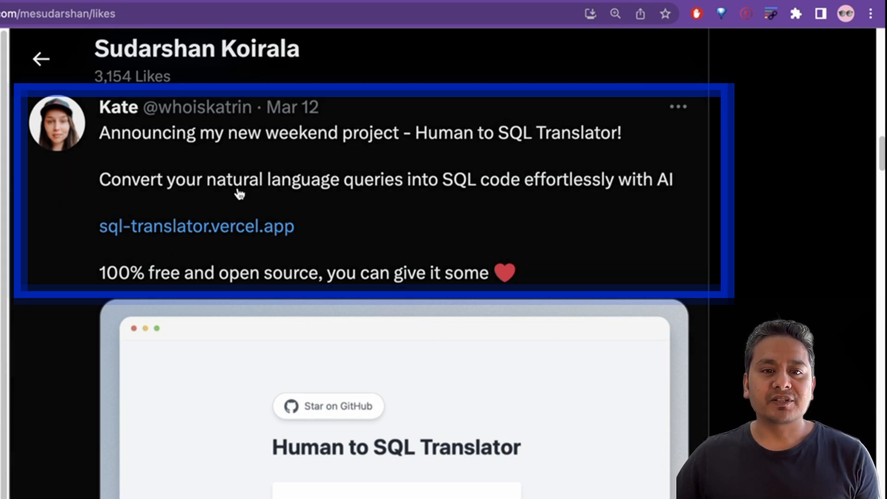
mouse_move(432, 202)
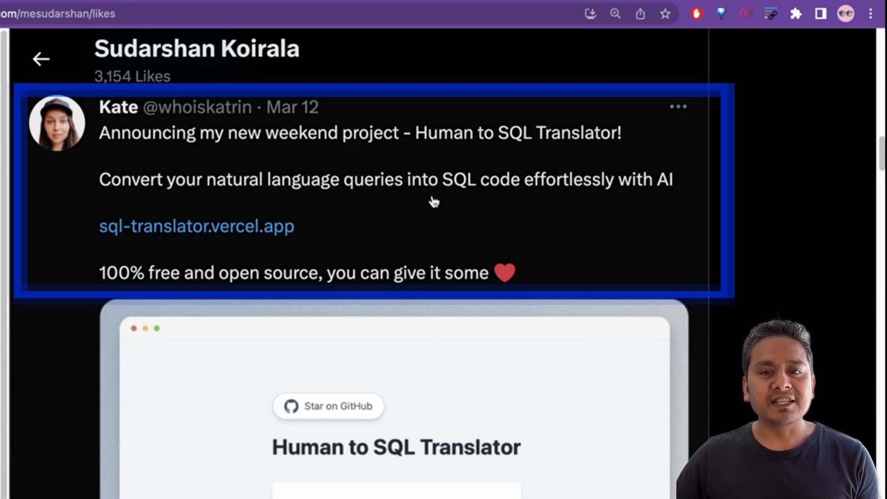
mouse_move(623, 199)
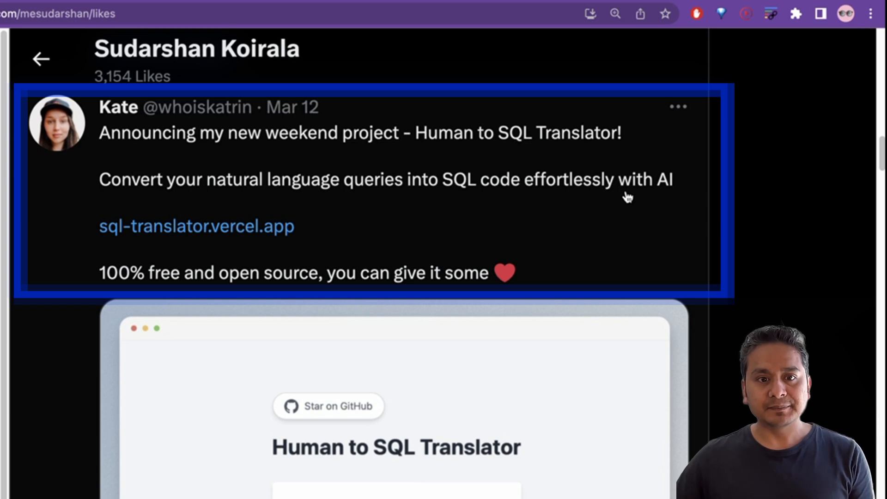
mouse_move(180, 287)
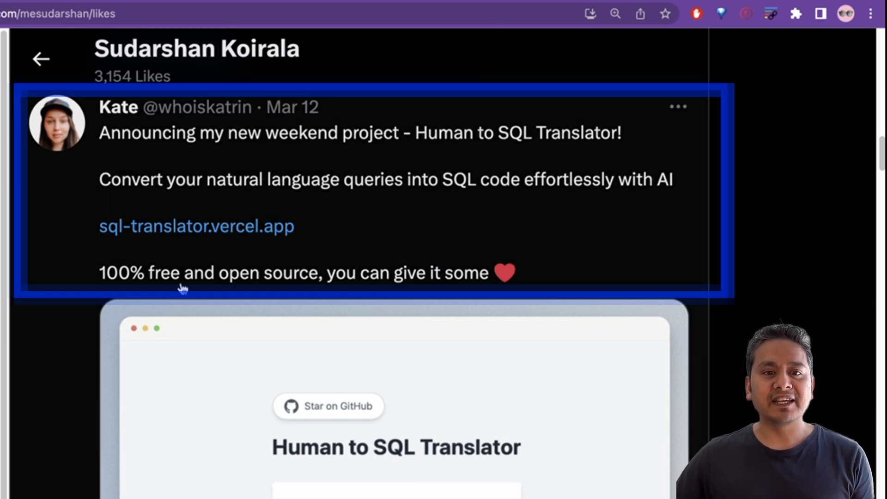
mouse_move(166, 289)
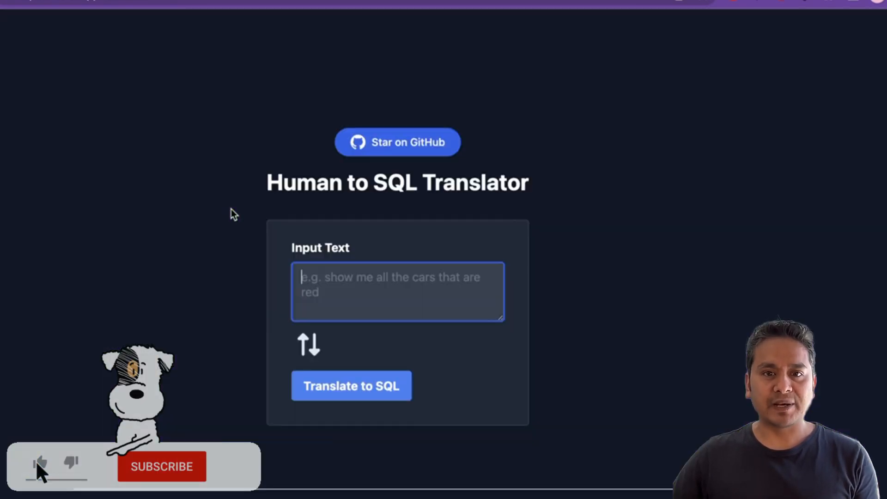
Step: Open the sql-translator GitHub repository and scroll its README down to the Installation section
click(162, 467)
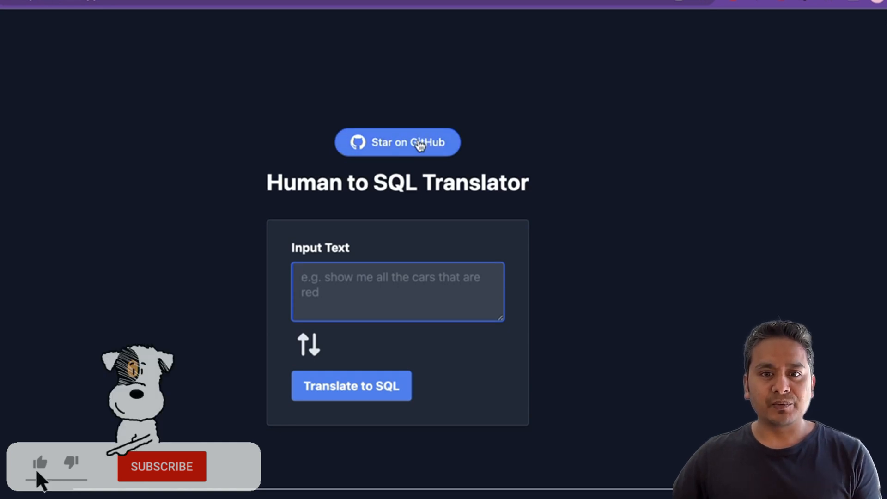
click(397, 142)
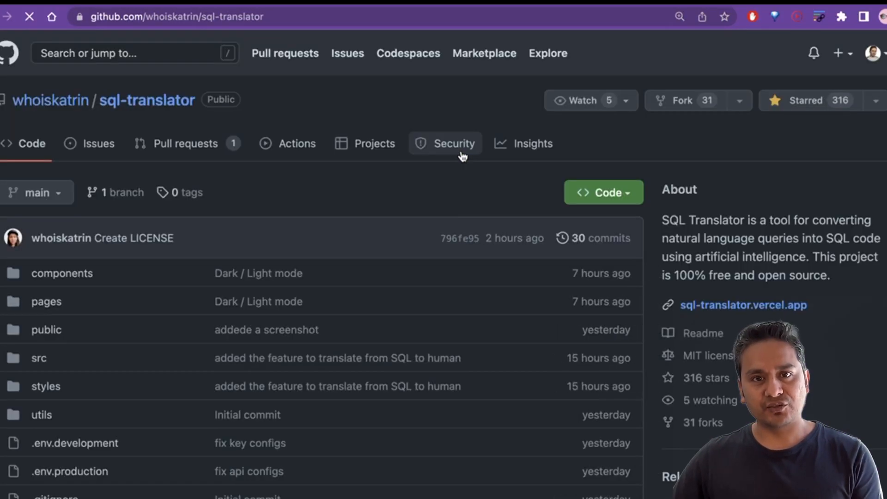
scroll(down, 3)
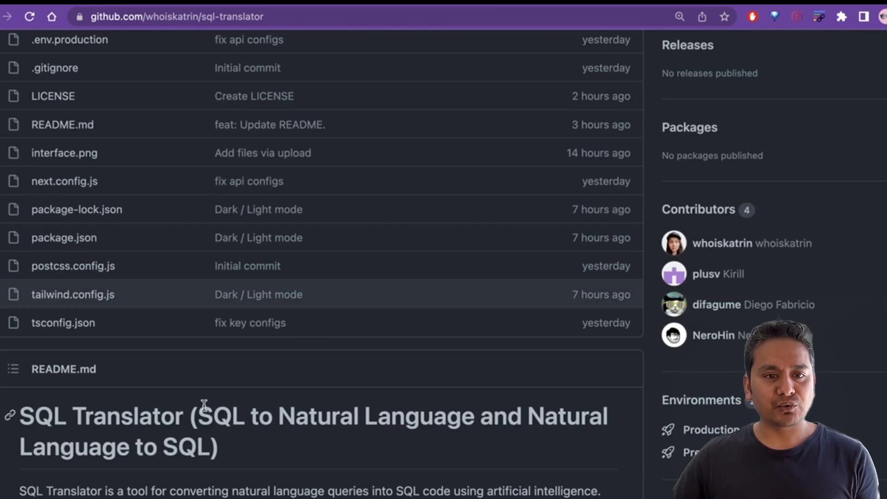
scroll(down, 3)
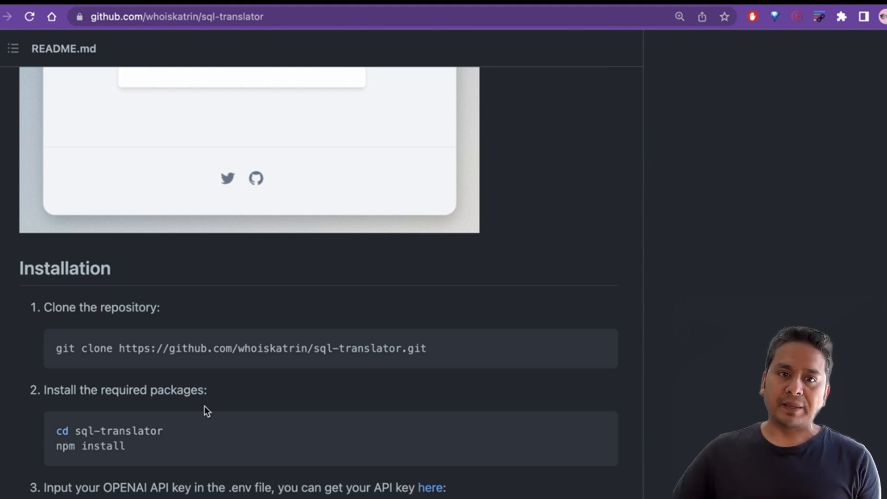
text(sqltranslate.app)
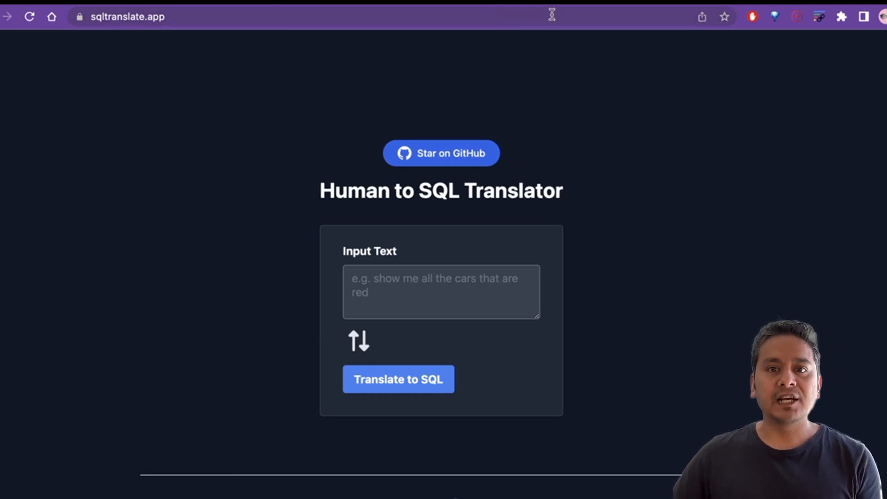
click(441, 153)
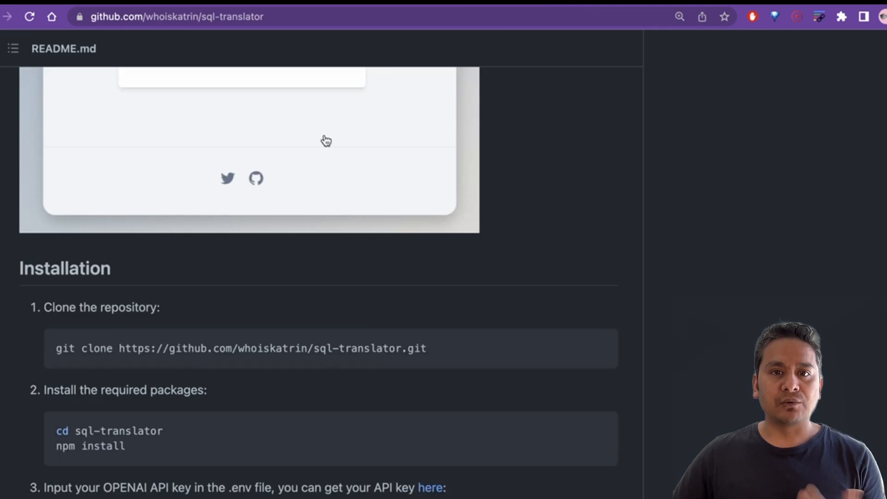
scroll(down, 3)
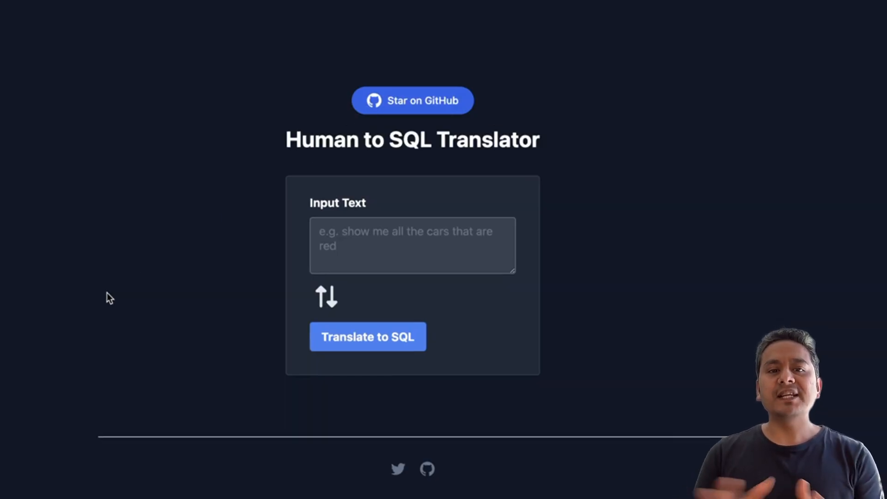
mouse_move(290, 158)
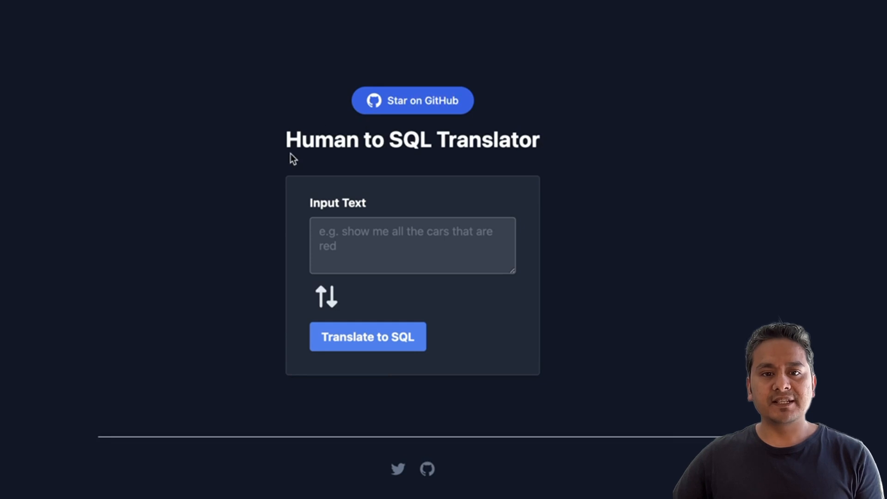
mouse_move(539, 140)
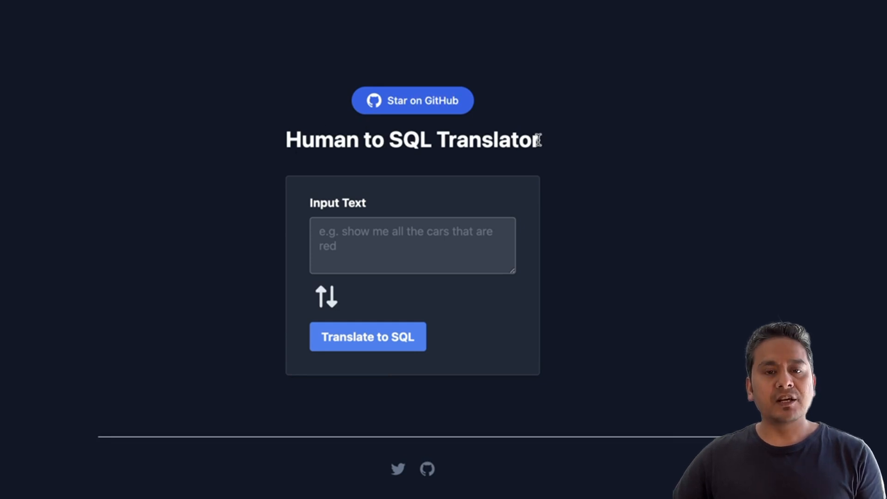
mouse_move(556, 141)
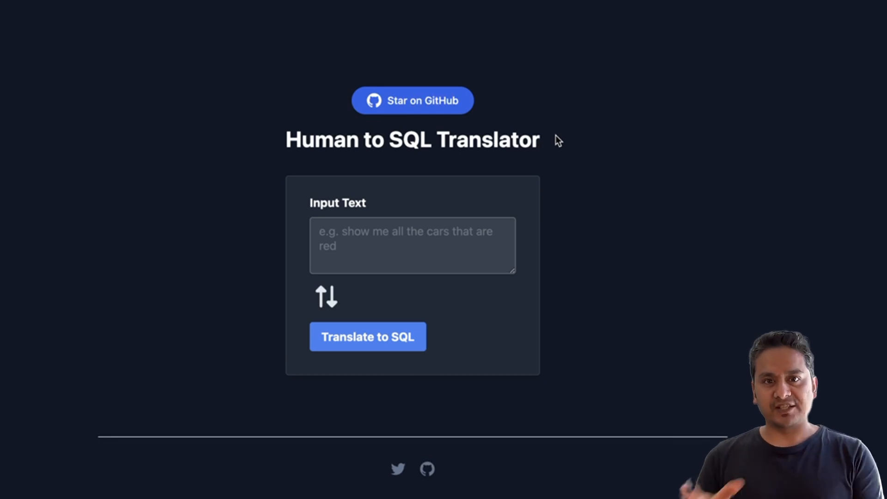
mouse_move(529, 141)
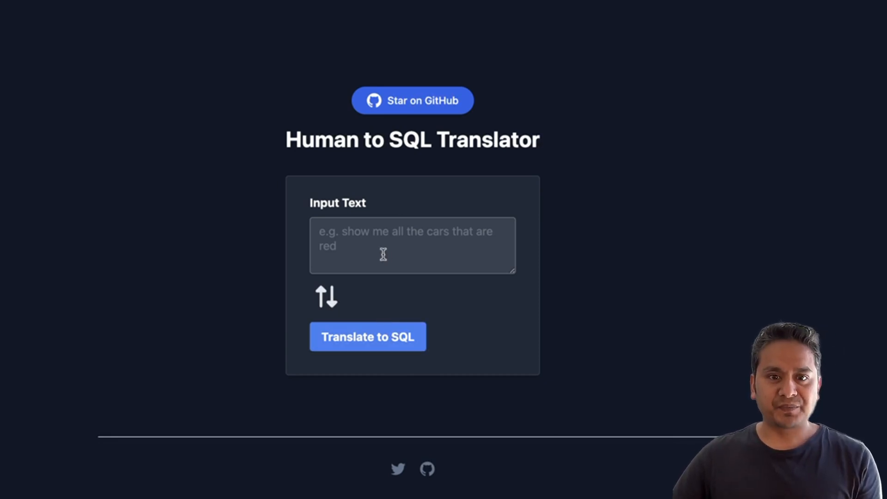
mouse_move(351, 246)
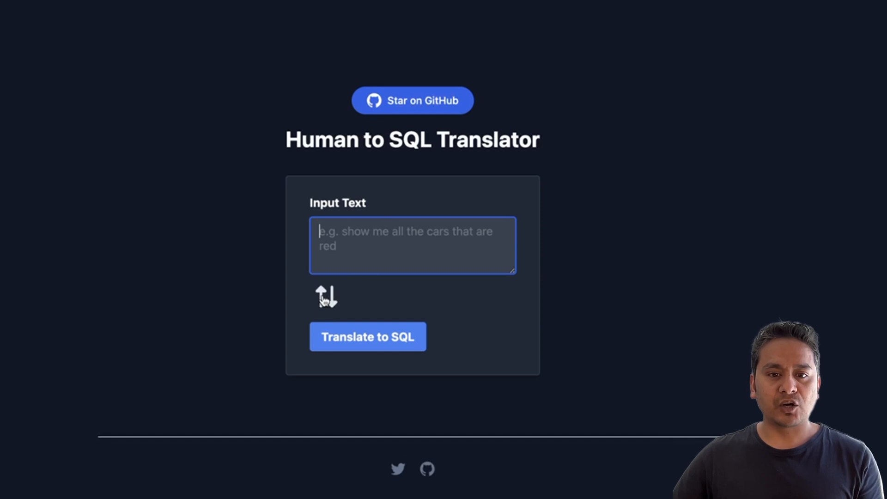
click(325, 297)
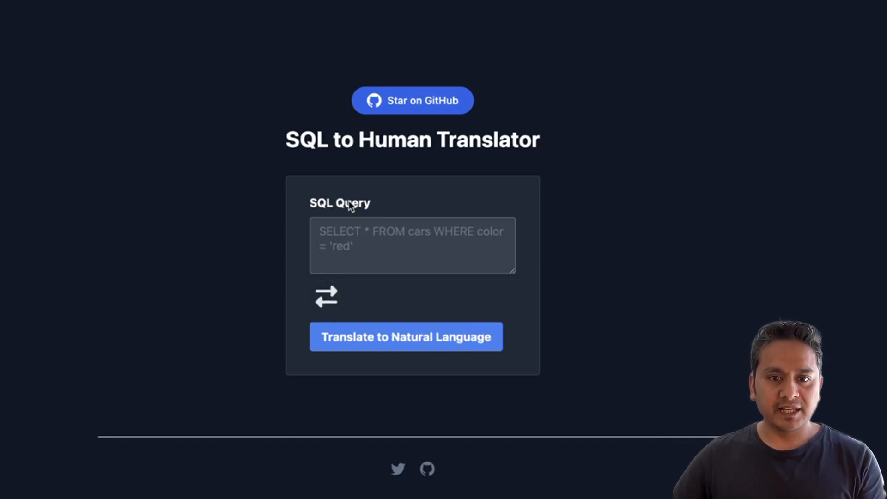
mouse_move(392, 357)
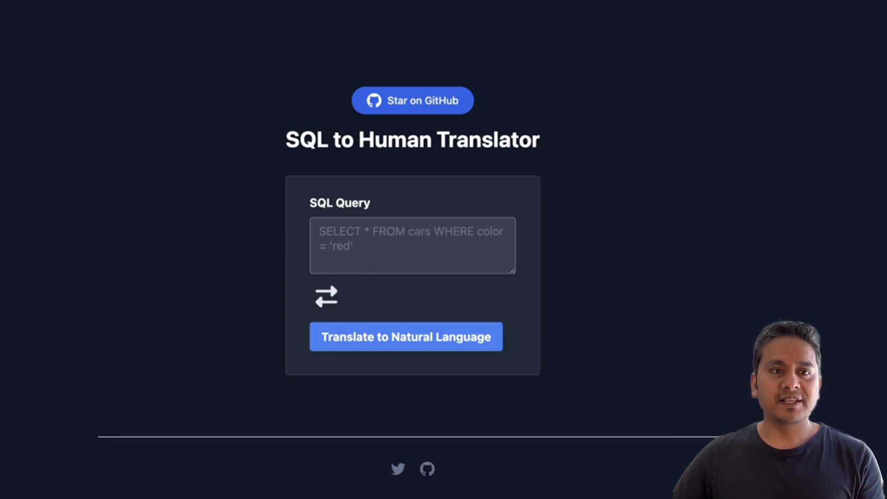
click(325, 298)
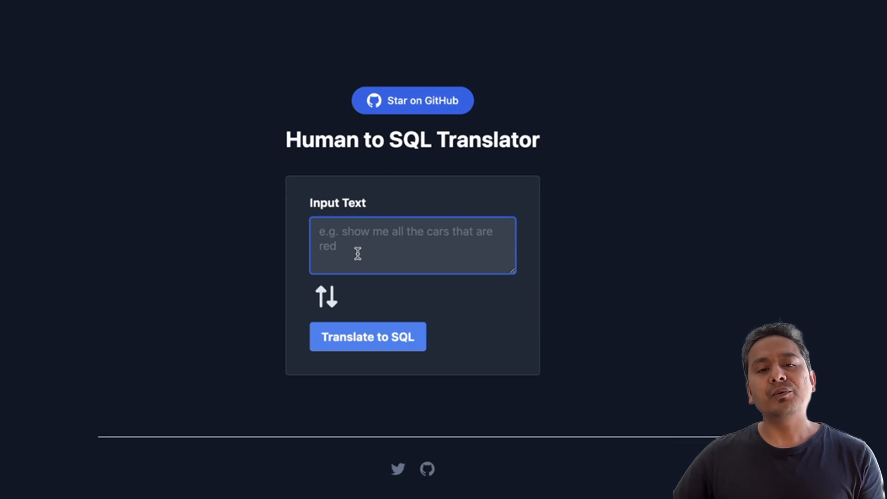
click(368, 336)
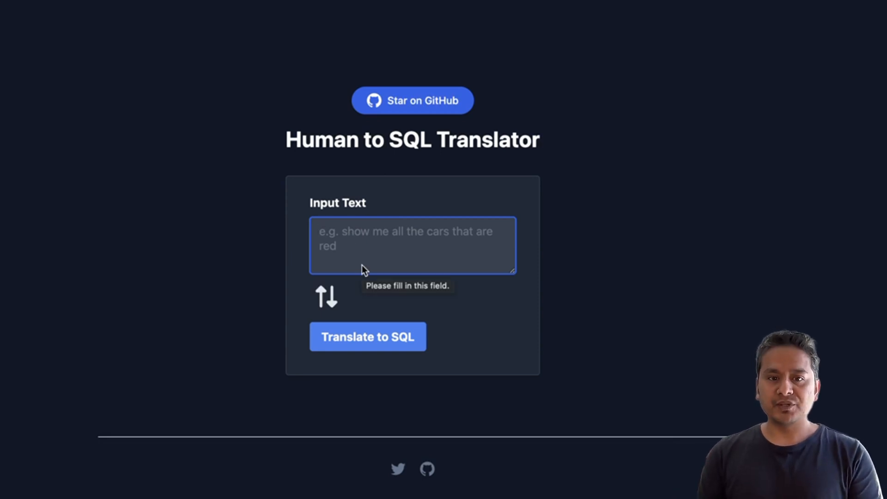
mouse_move(360, 279)
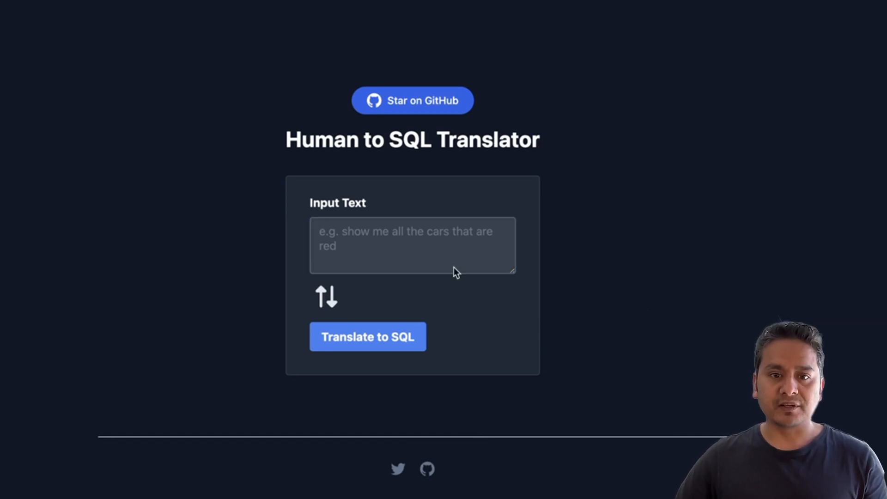
Step: Translate the request for DISTINCT Country values from Customers into SELECT DISTINCT Country FROM Customers;
text(SQL statement that selects only the DISTINCT values from the "Country" column in the "Customers" table.)
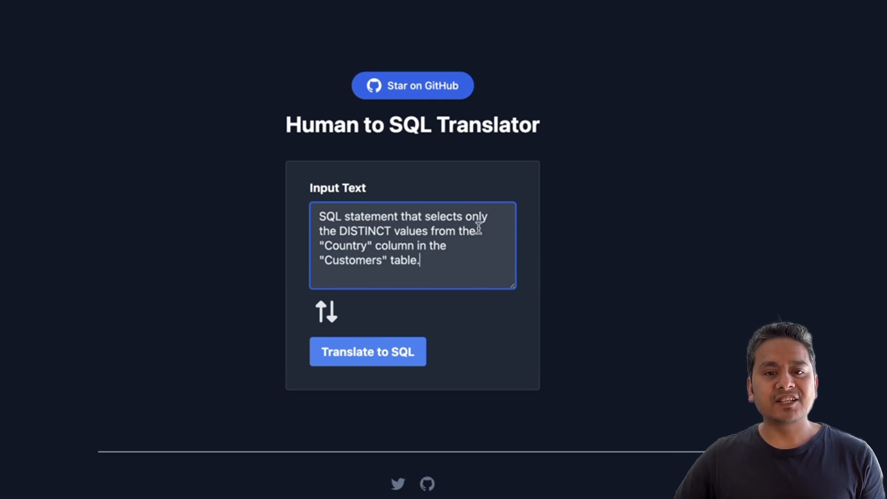
mouse_move(441, 242)
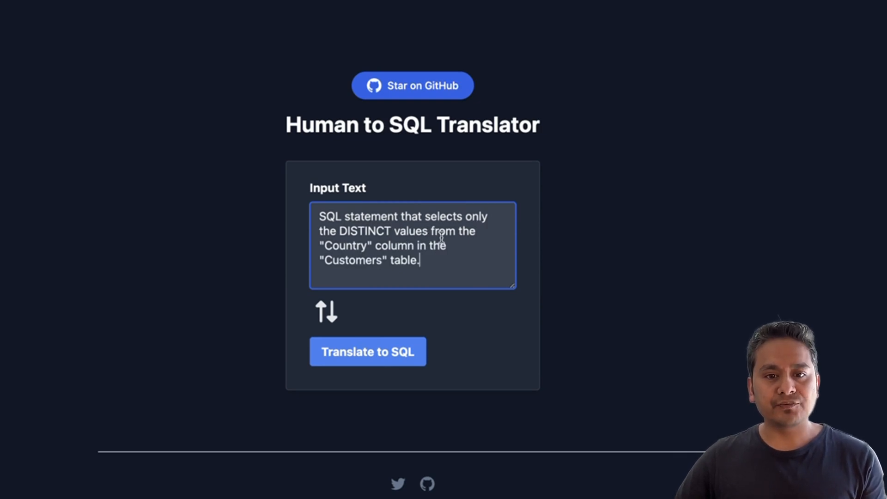
mouse_move(457, 267)
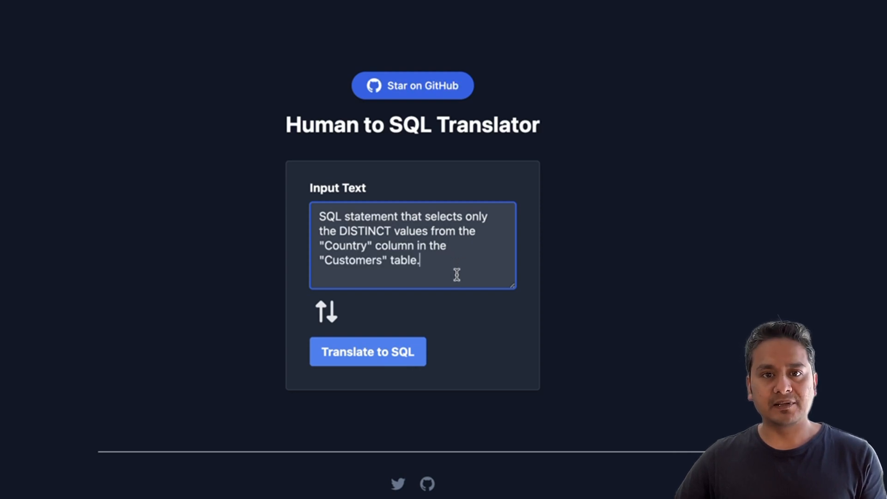
click(367, 351)
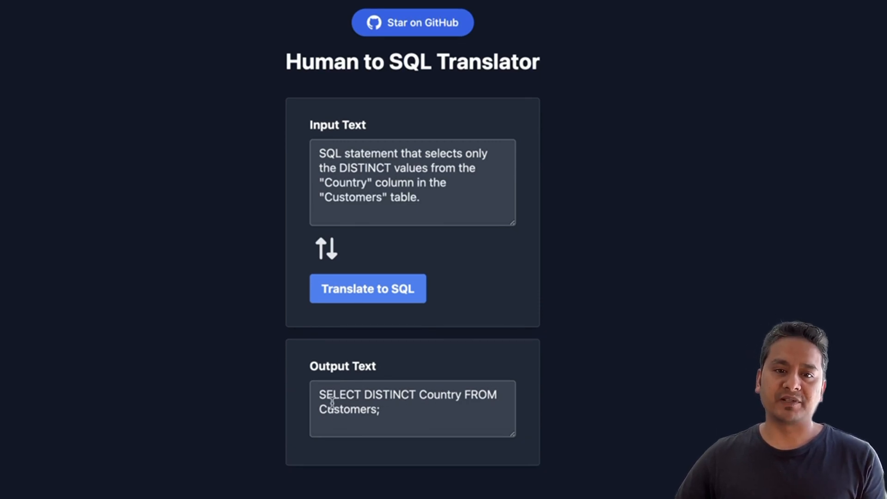
mouse_move(427, 211)
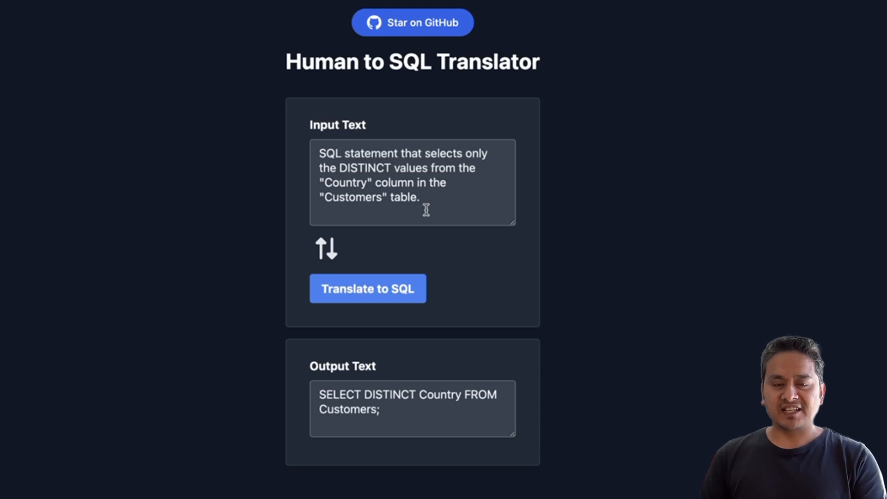
mouse_move(441, 273)
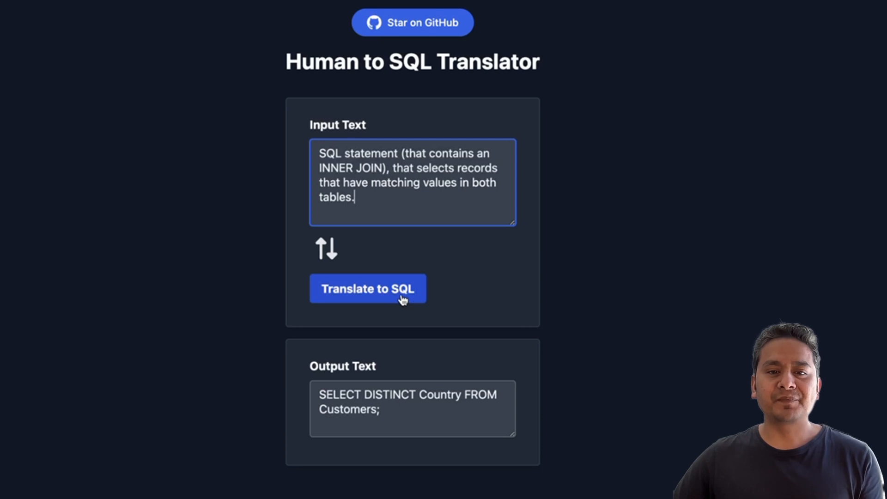
Step: Translate the INNER JOIN request into a Table1–Table2 join, then switch to SQL-to-Human mode
click(368, 289)
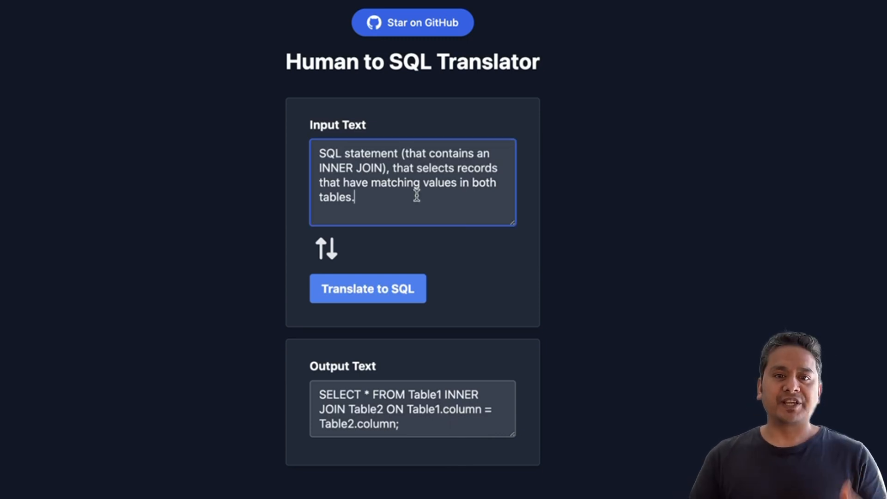
mouse_move(377, 207)
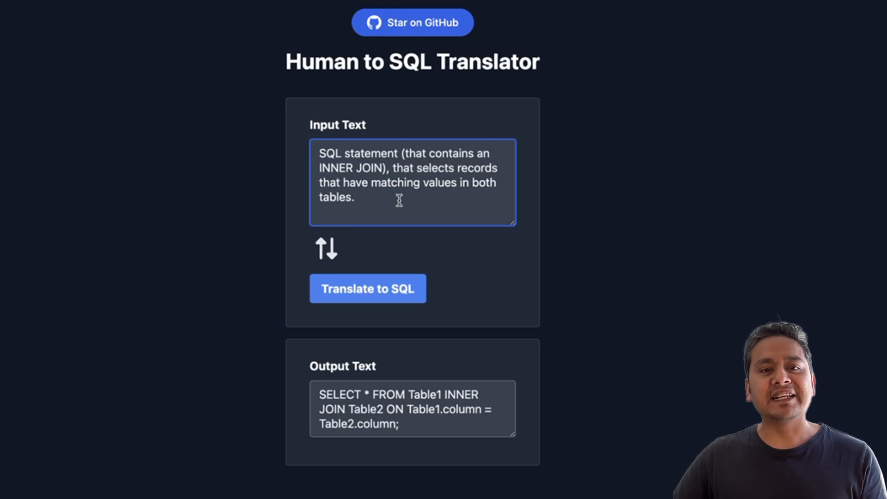
mouse_move(415, 417)
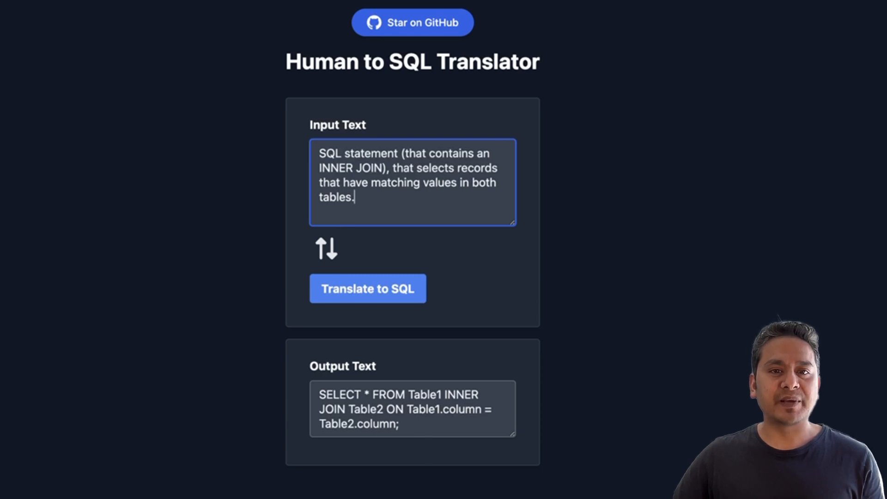
click(325, 251)
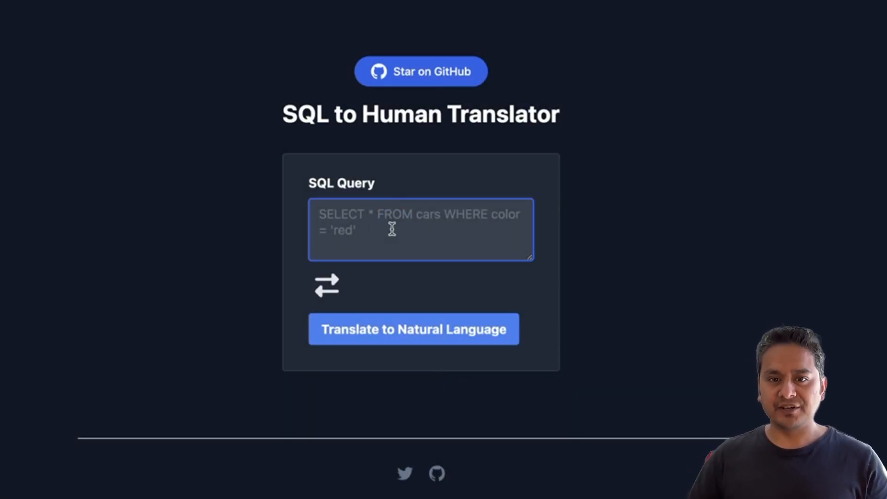
Step: Explain the select-all-from-customers query, then enter SELECT CustomerName, City FROM Customers;
text(select * from c)
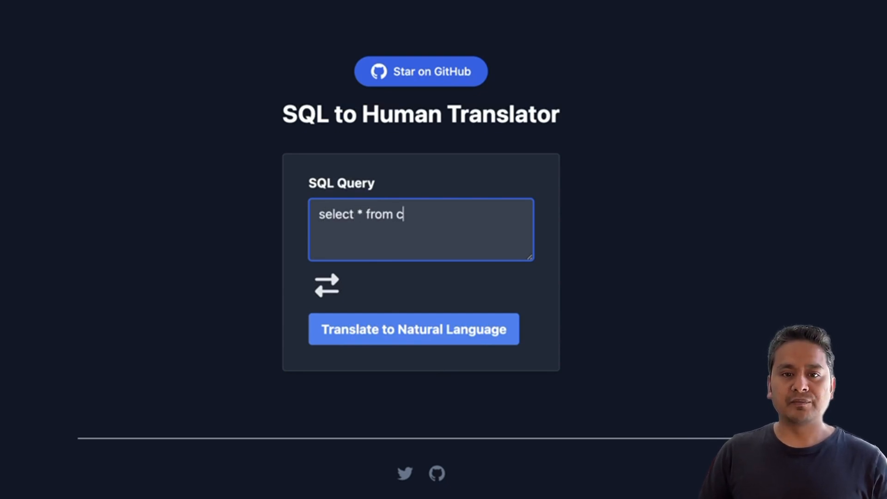
text(ustomers)
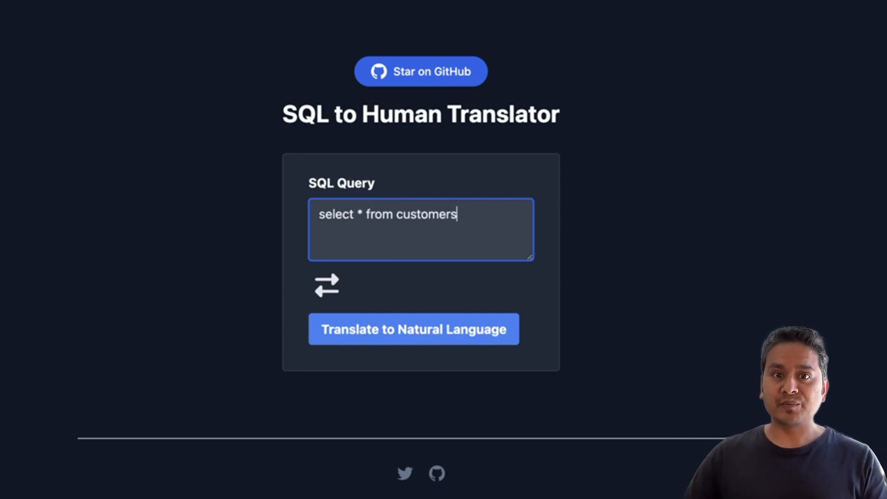
mouse_move(478, 362)
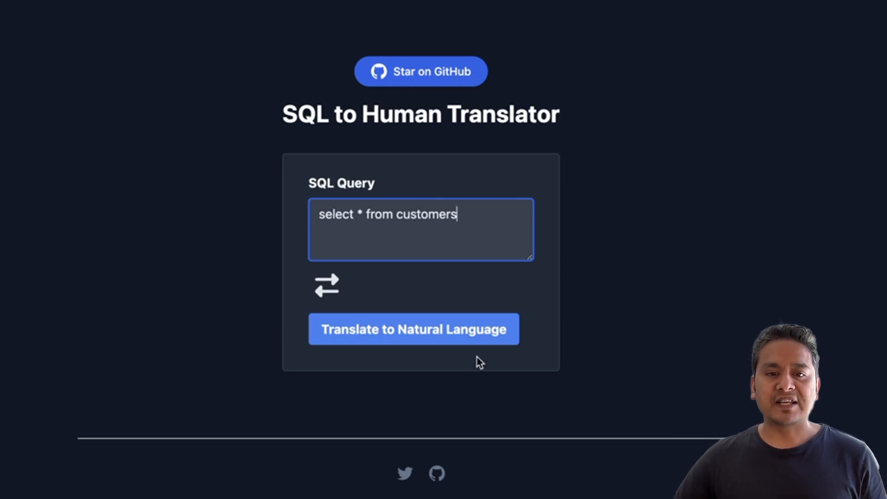
click(414, 329)
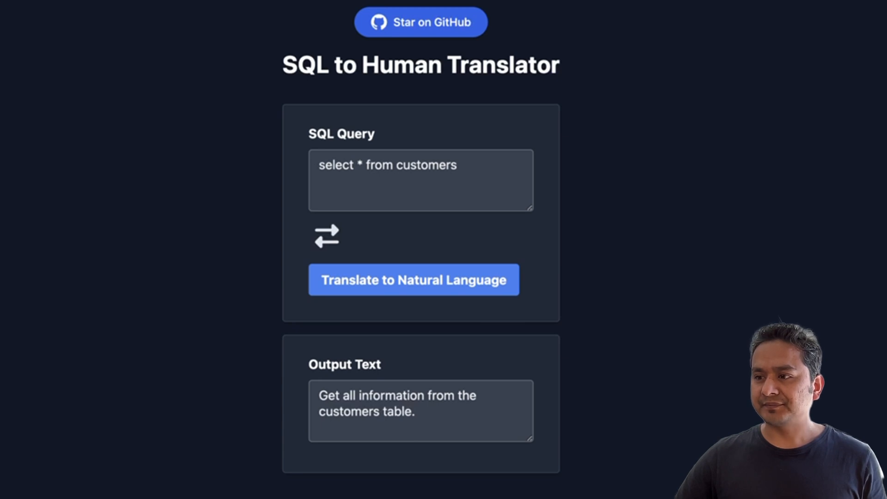
text(SELECT CustomerName, City FROM Customers;)
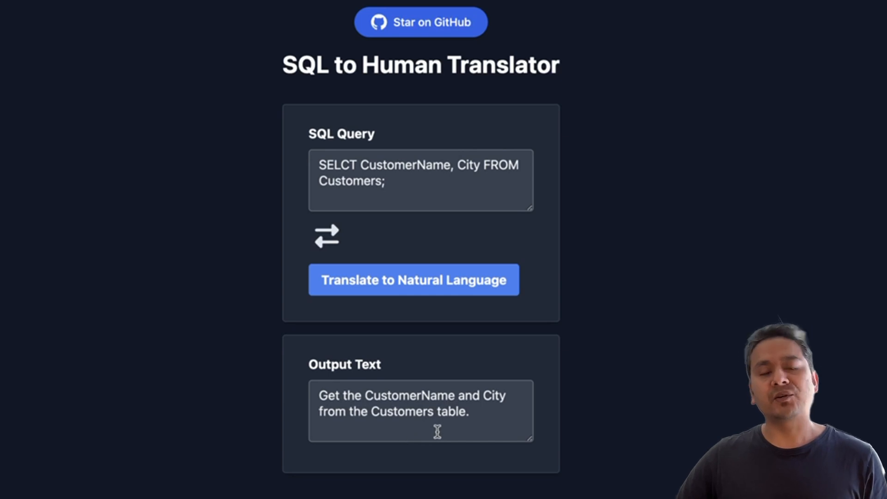
mouse_move(418, 303)
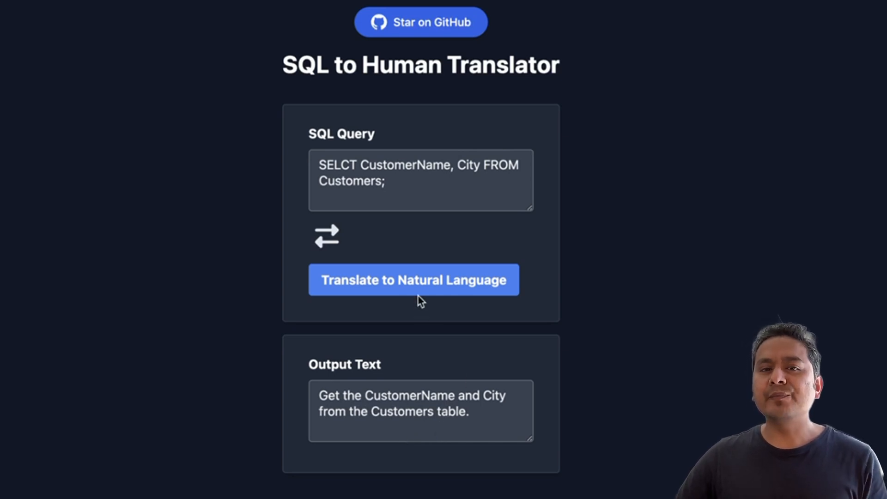
Step: Explain the Customers–Orders LEFT JOIN ordered by CustomerName, and select the explanation for copying
click(355, 177)
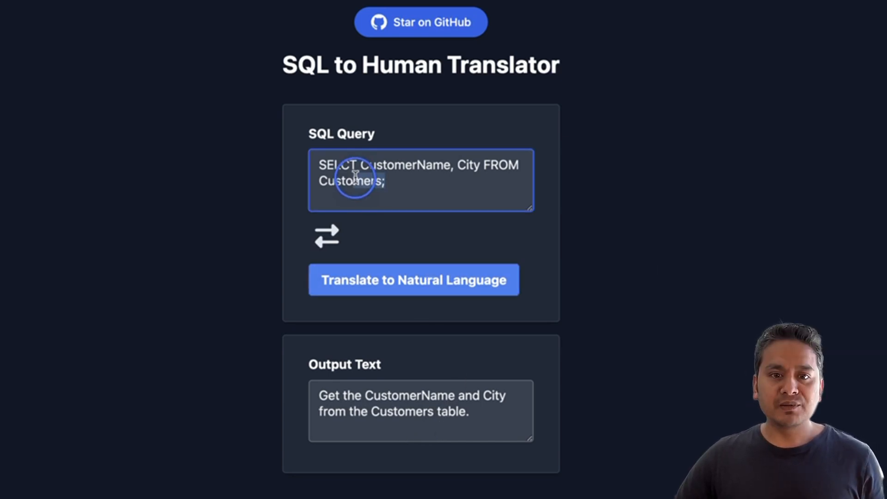
text(Customers.CustomerID = Orders.CustomerID ORDER BY Customers.CustomerName;)
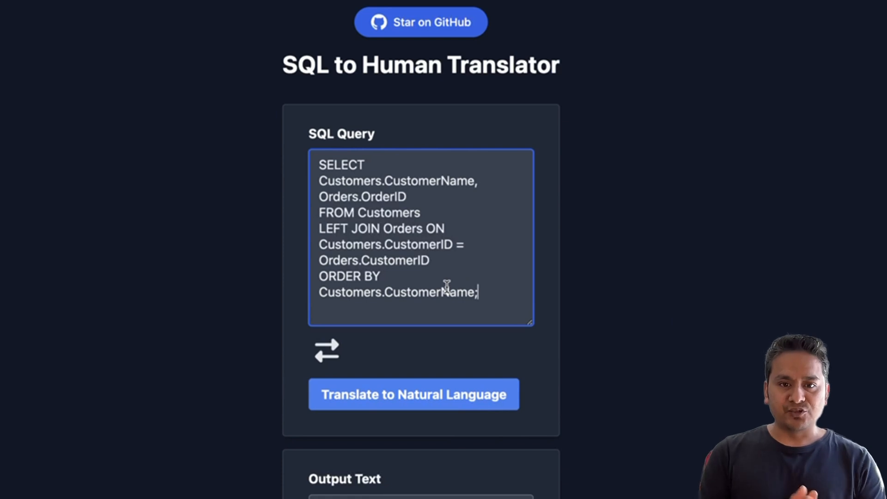
mouse_move(41, 75)
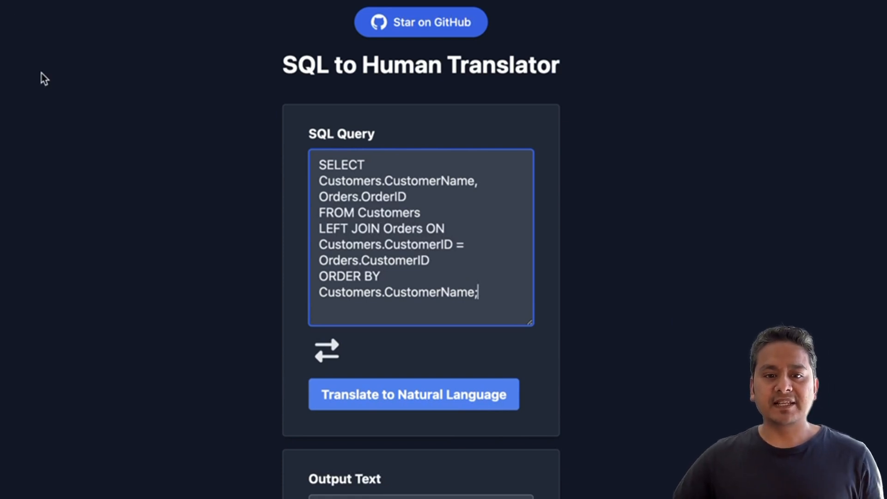
click(414, 395)
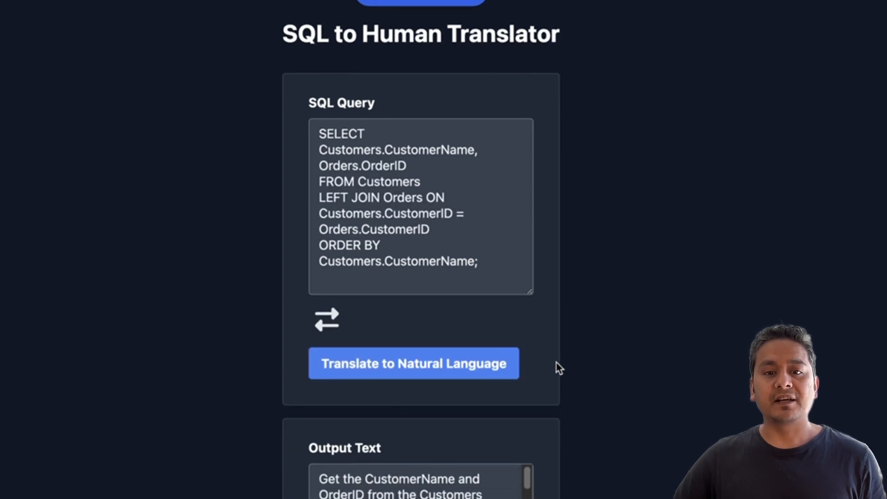
scroll(down, 3)
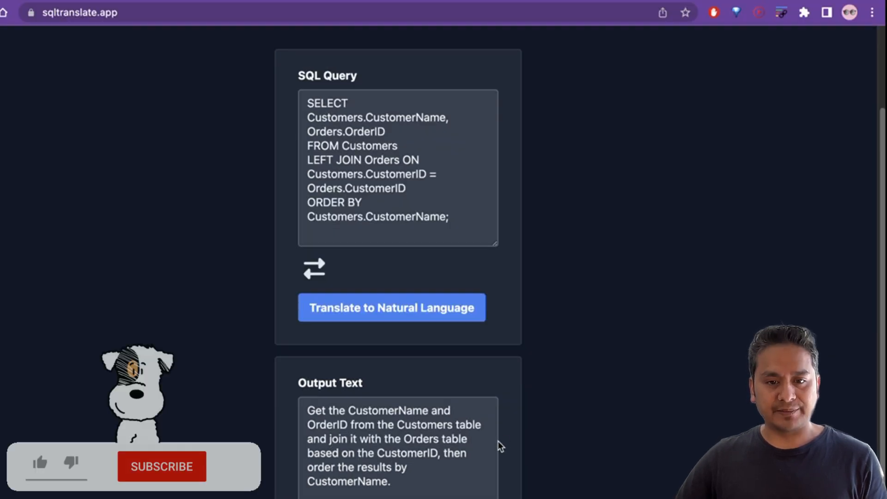
click(162, 466)
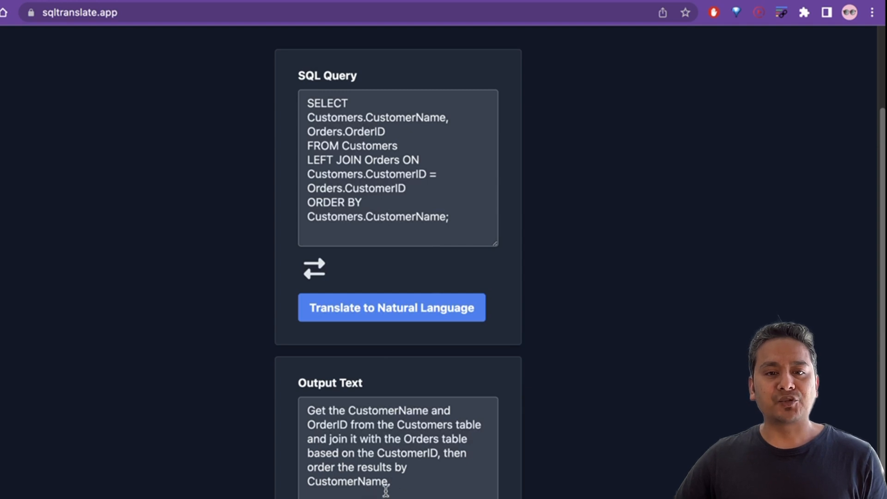
mouse_move(334, 225)
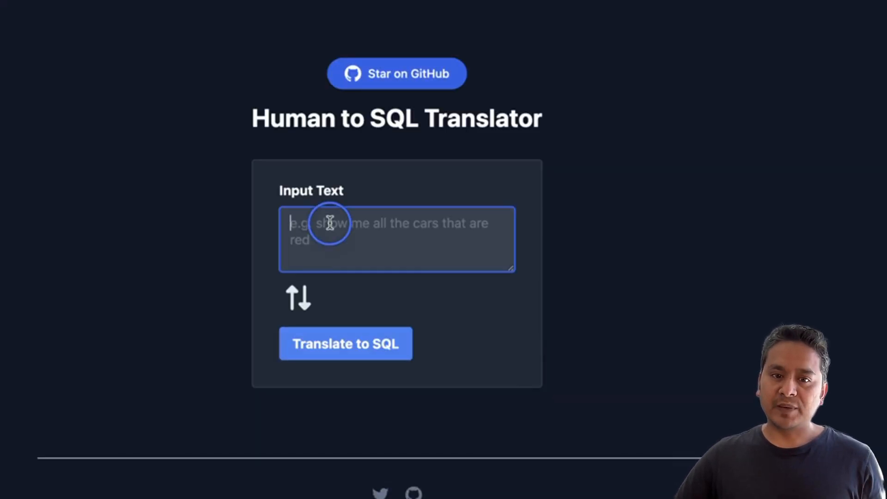
Step: Paste the Customers–Orders explanation into Input Text and translate it back into SQL
text(table and join it with the Orders table based on the CustomerID, then order the results by CustomerName.)
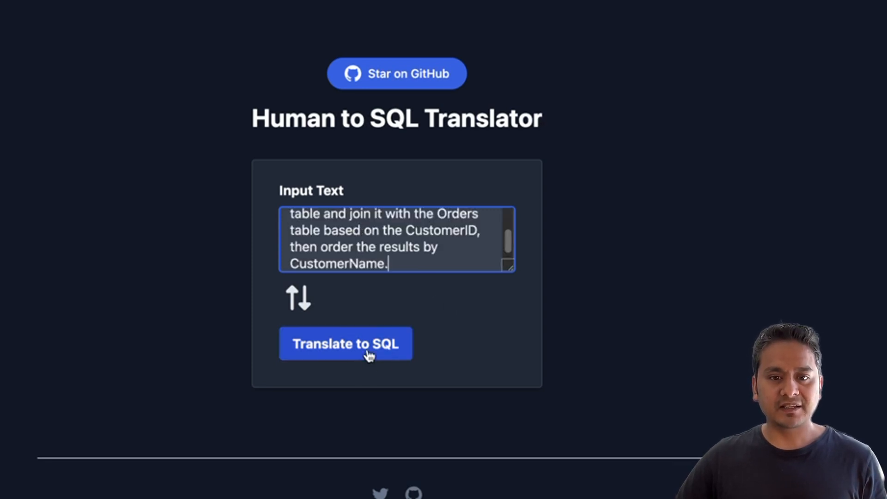
click(345, 344)
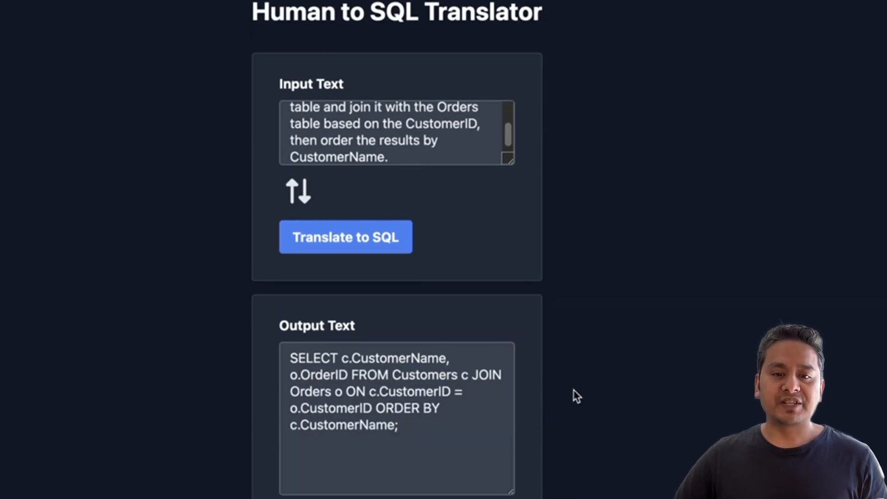
mouse_move(529, 356)
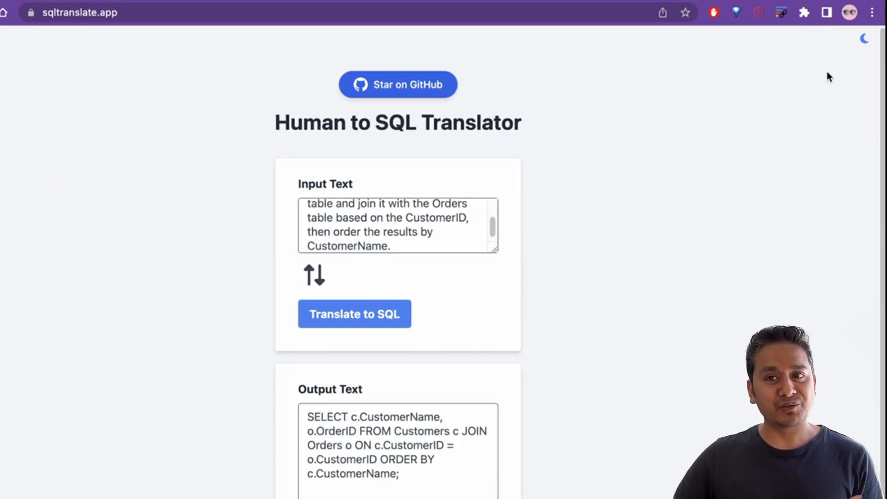
Step: Switch SQL Translator to the dark theme and scroll down to the footer links
click(864, 39)
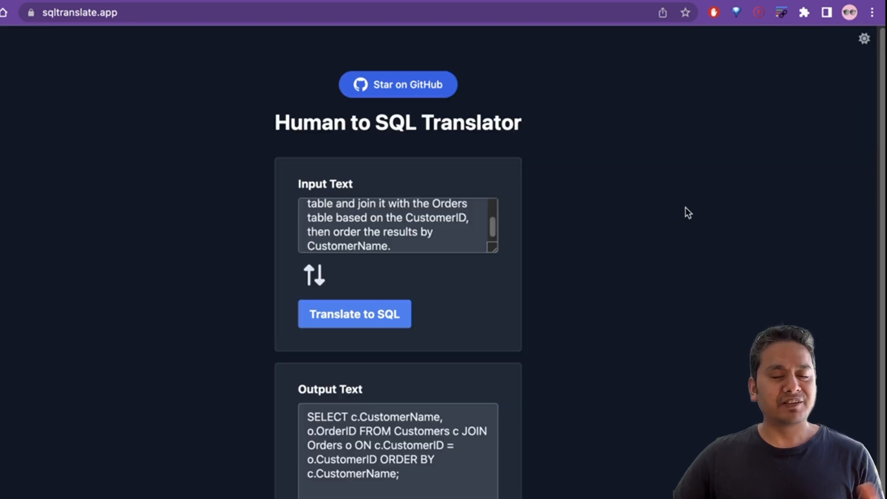
scroll(down, 3)
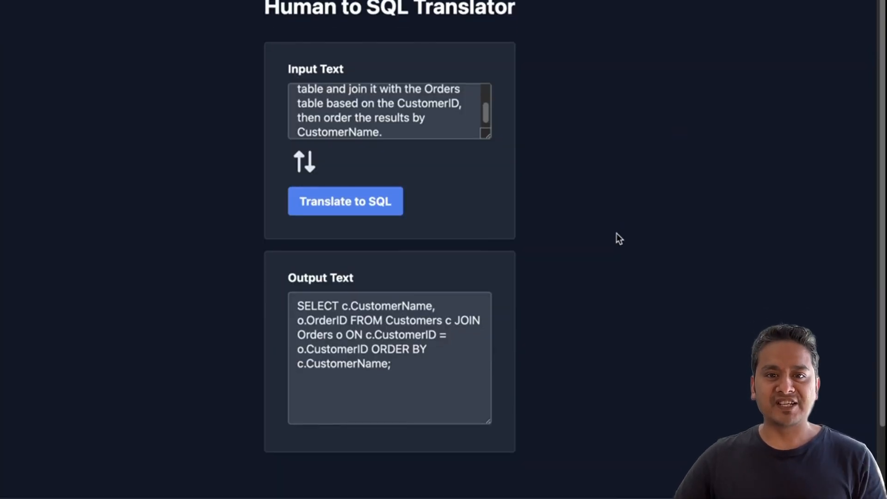
scroll(down, 3)
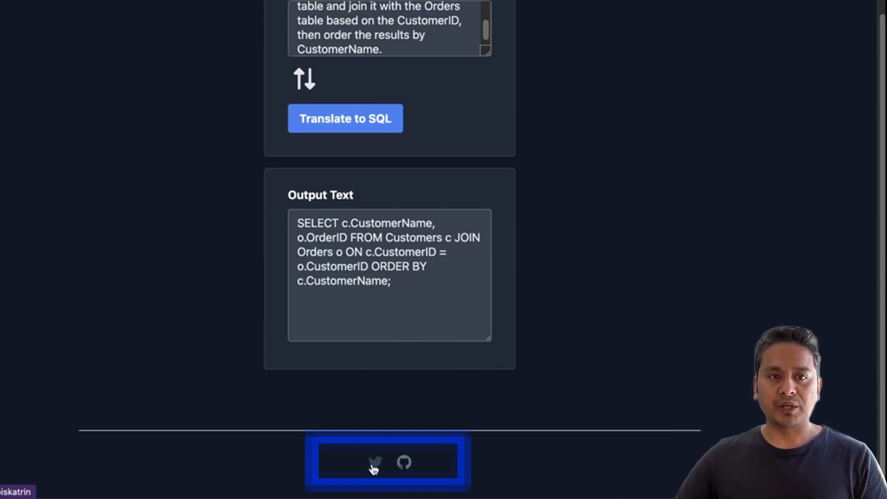
mouse_move(402, 463)
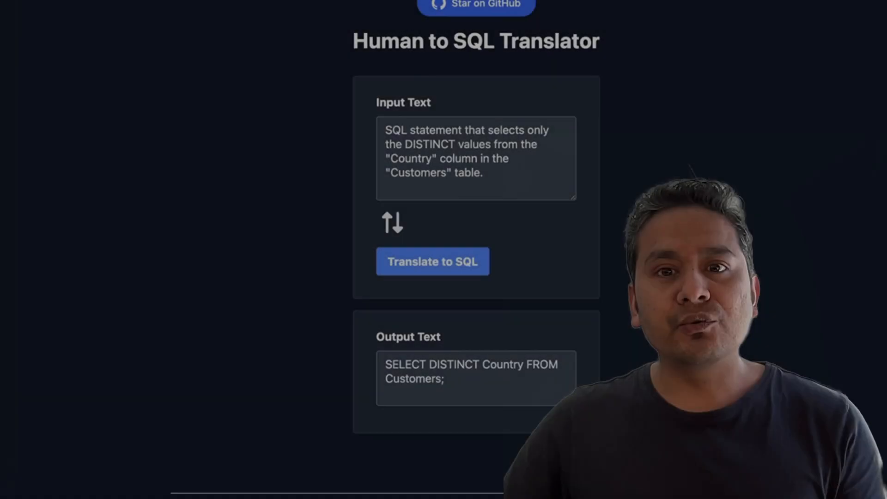
Step: Scroll the README to Contributing and highlight the 'Fork the repository' step
scroll(down, 3)
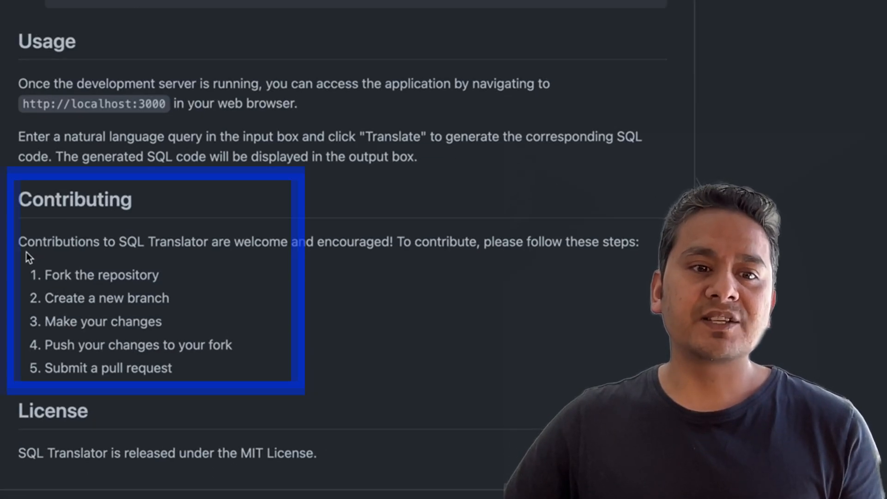
double_click(104, 275)
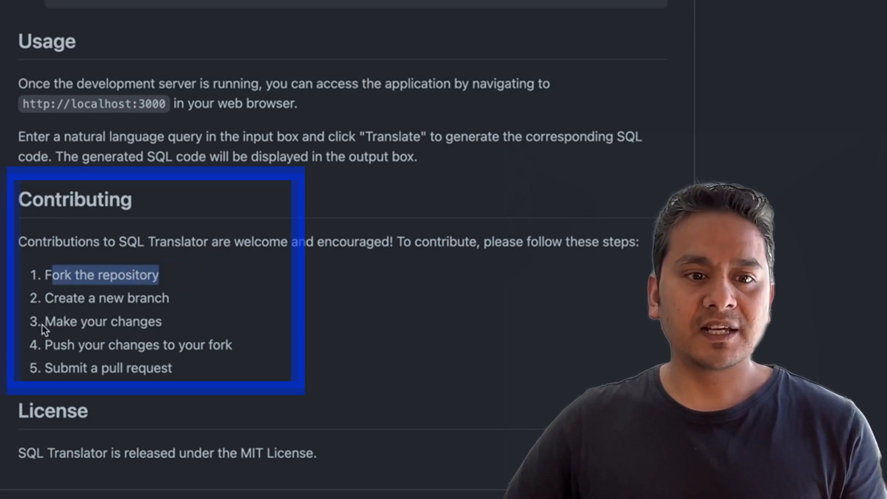
mouse_move(120, 373)
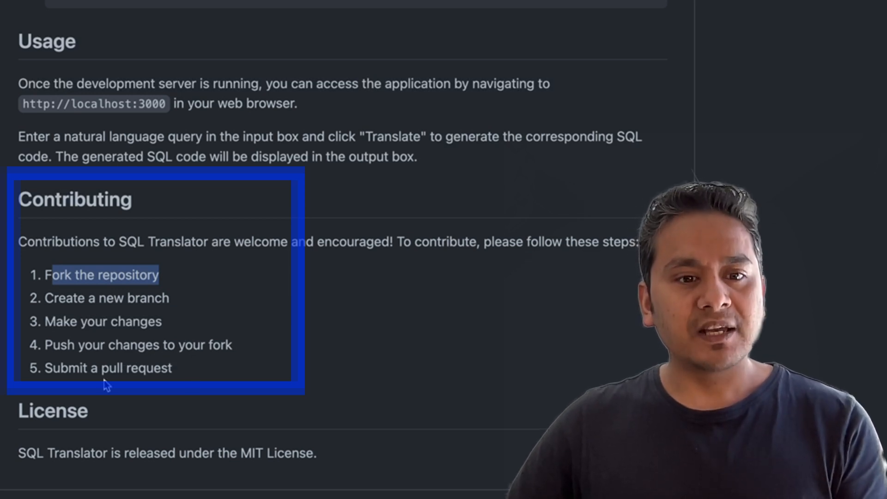
mouse_move(139, 391)
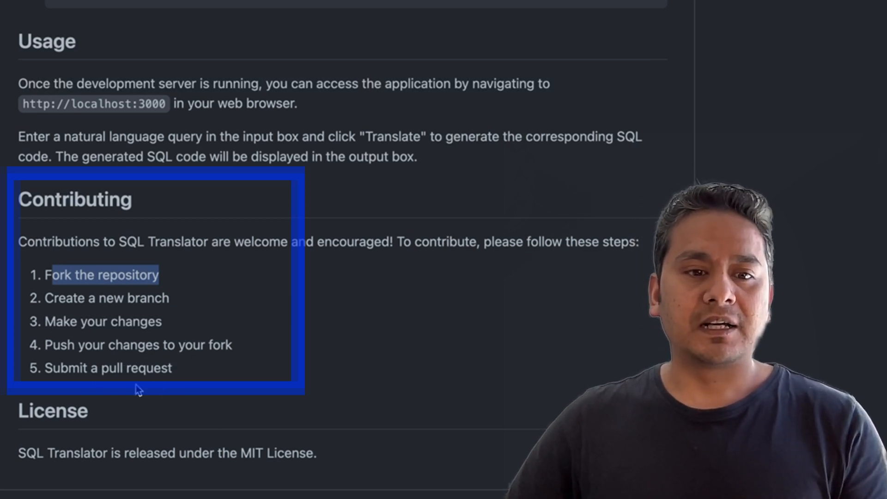